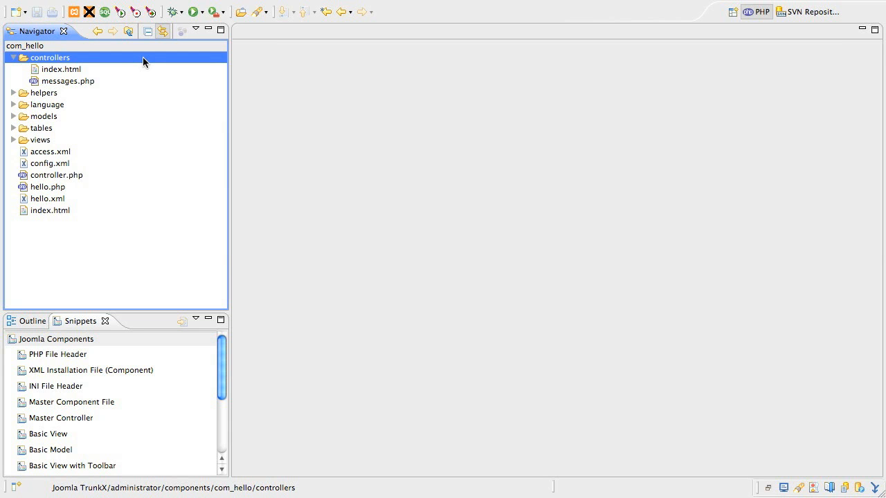
- Create a new empty message.php file in the com_hello controllers folder
right_click(50, 57)
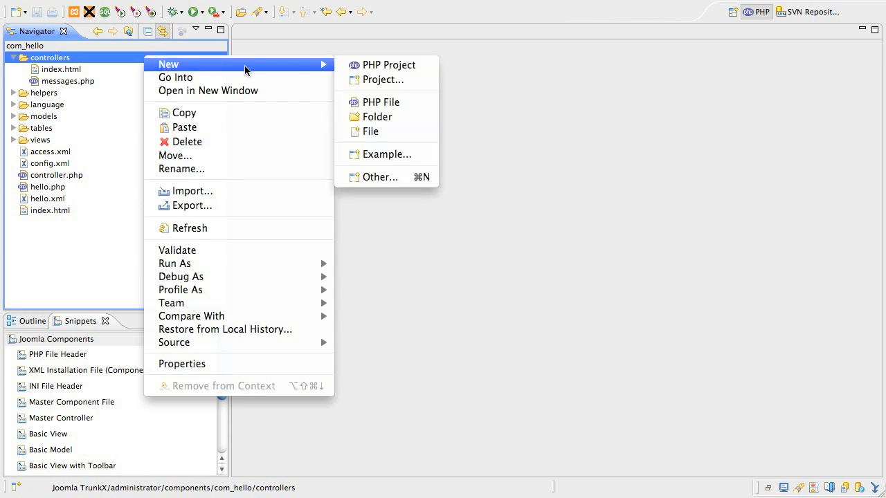
click(372, 131)
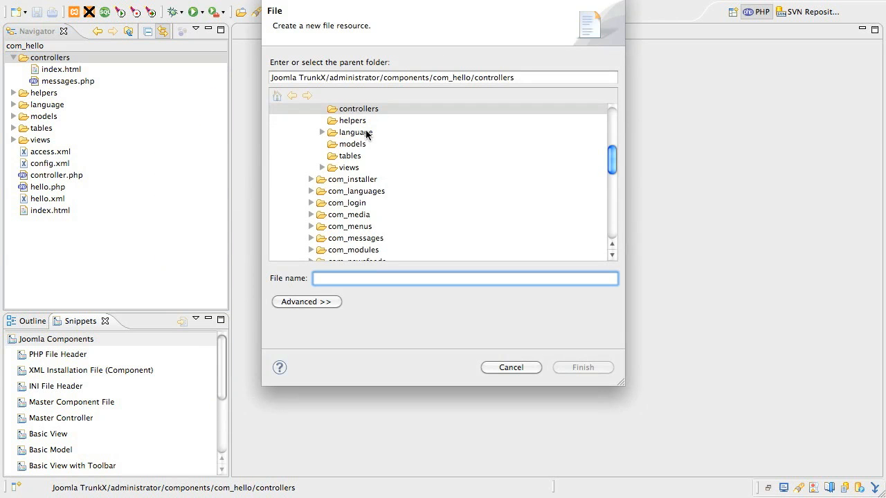
text(message.php)
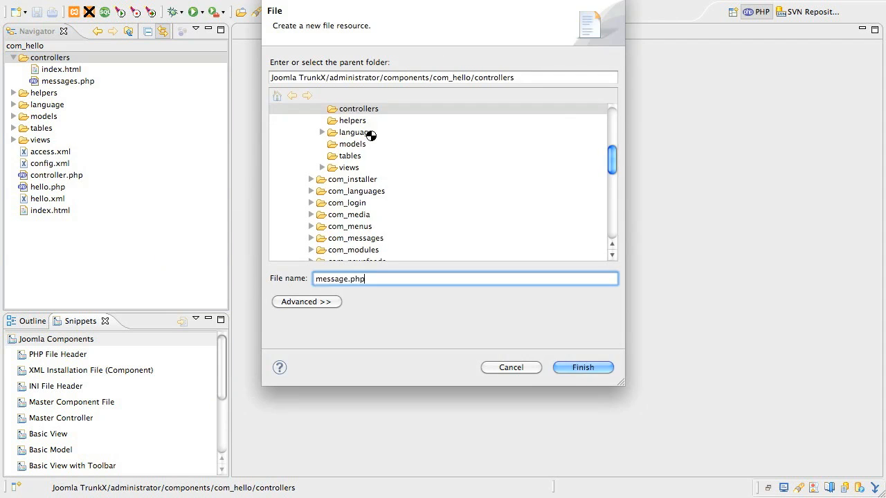
click(582, 369)
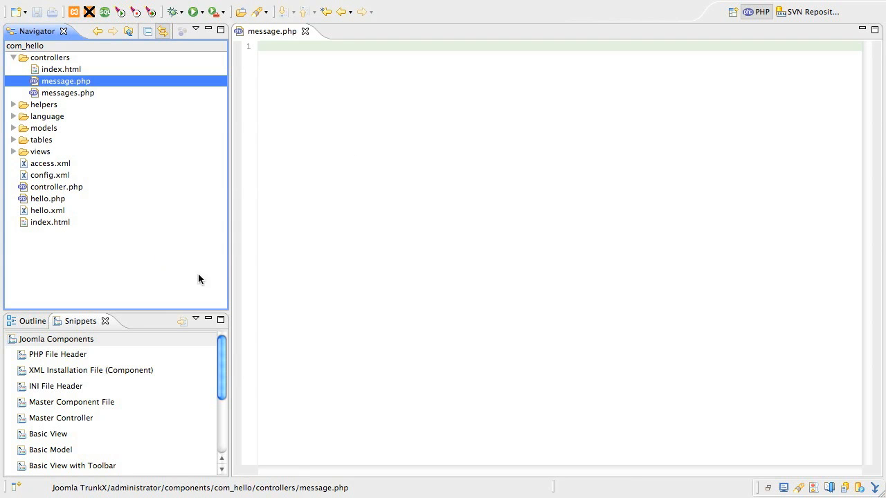
- Insert the Backend Item Subcontroller snippet with VIEW set to Message, yielding HelloControllerMessage extending JControllerForm
double_click(58, 354)
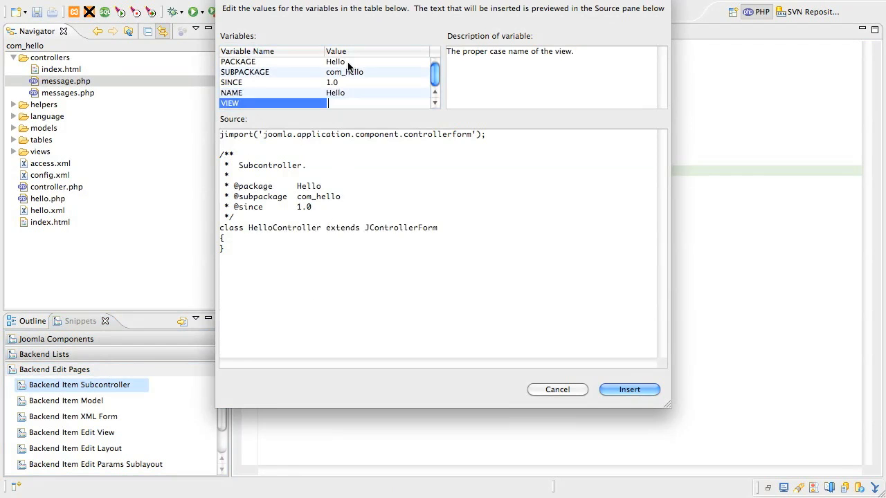
text(Message)
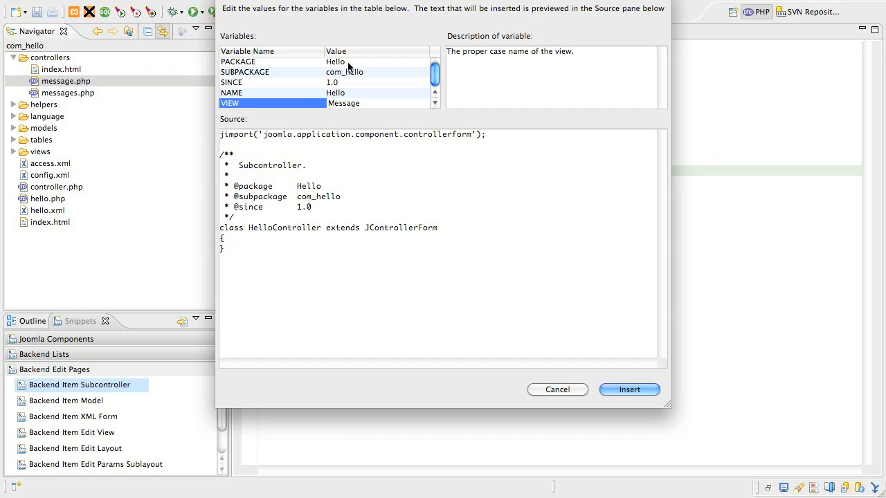
click(628, 389)
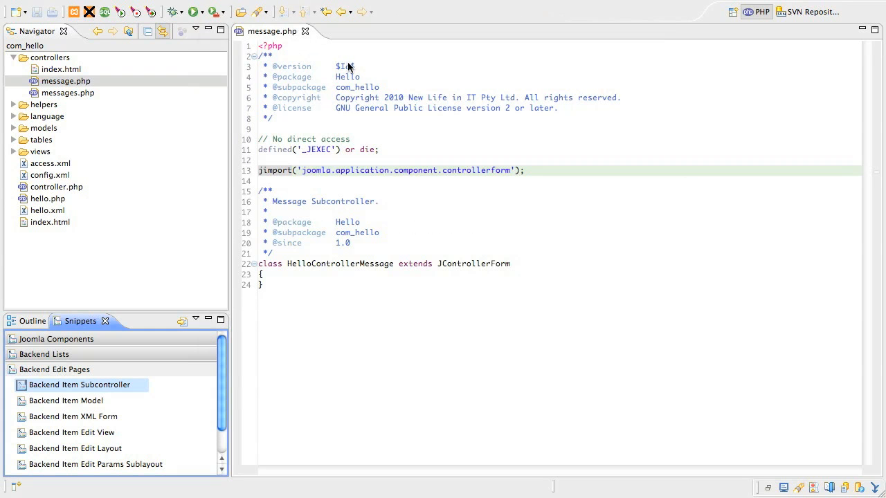